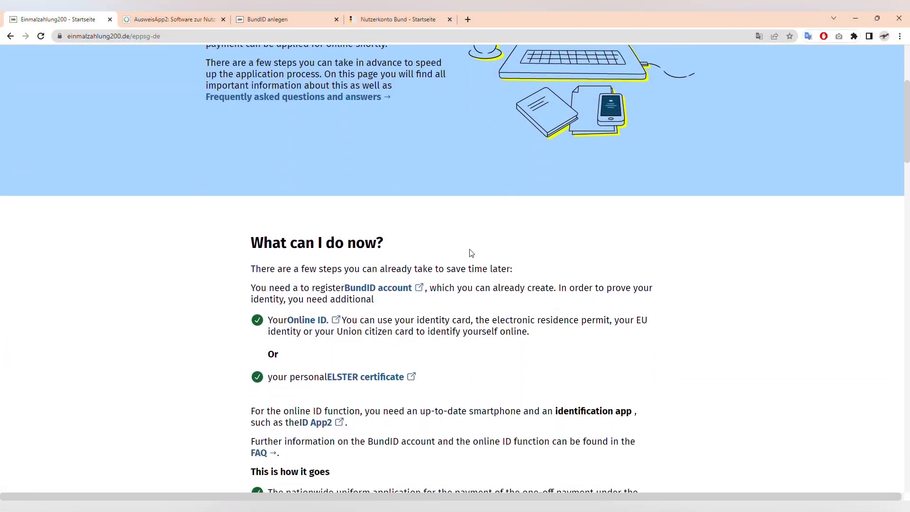
Step: Highlight the sentence stating the Online ID requirement for the application, then clear it
{"action": "scroll", "scroll_direction": "down", "scroll_amount": 3}
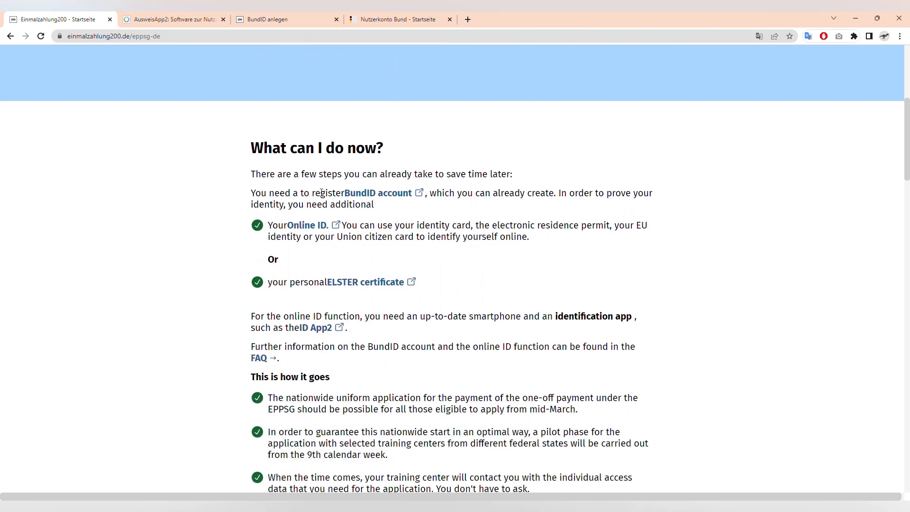
{"action": "left_click_drag", "start_coordinate": [312, 193], "coordinate": [411, 193]}
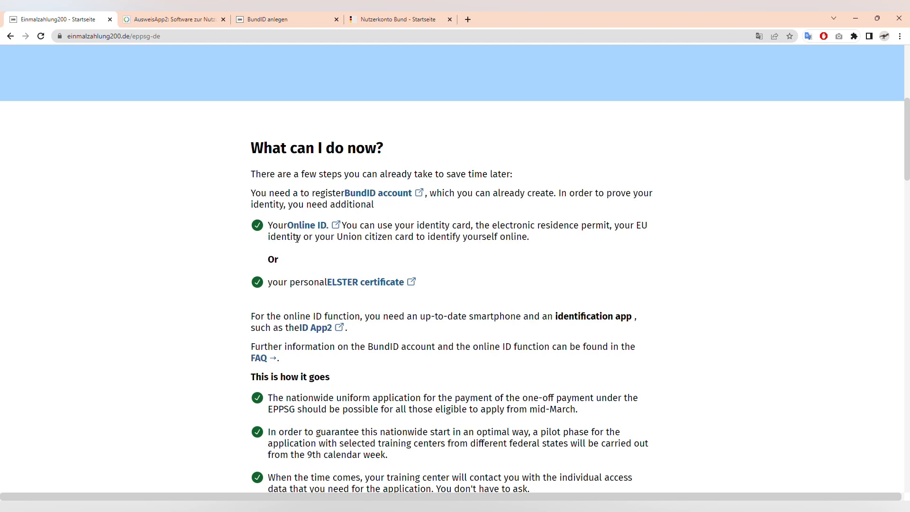
{"action": "left_click_drag", "start_coordinate": [267, 224], "coordinate": [529, 236]}
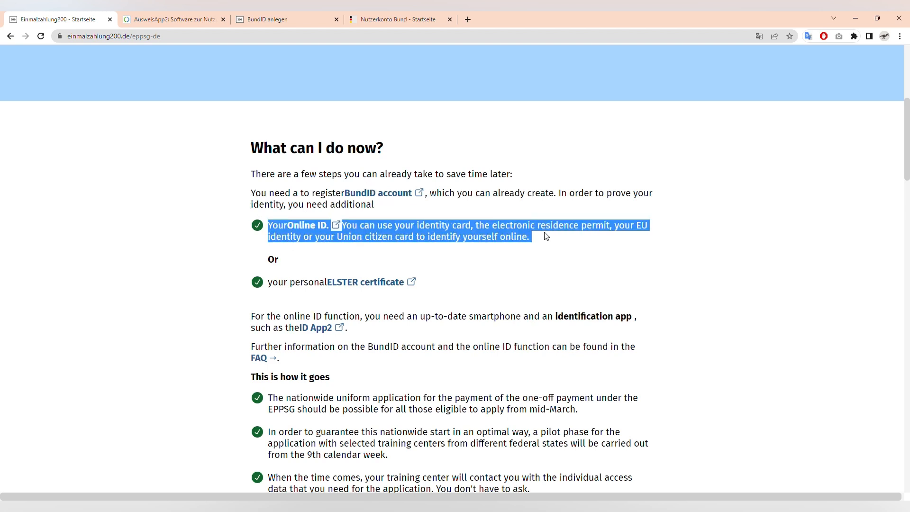
{"action": "left_click", "coordinate": [540, 241]}
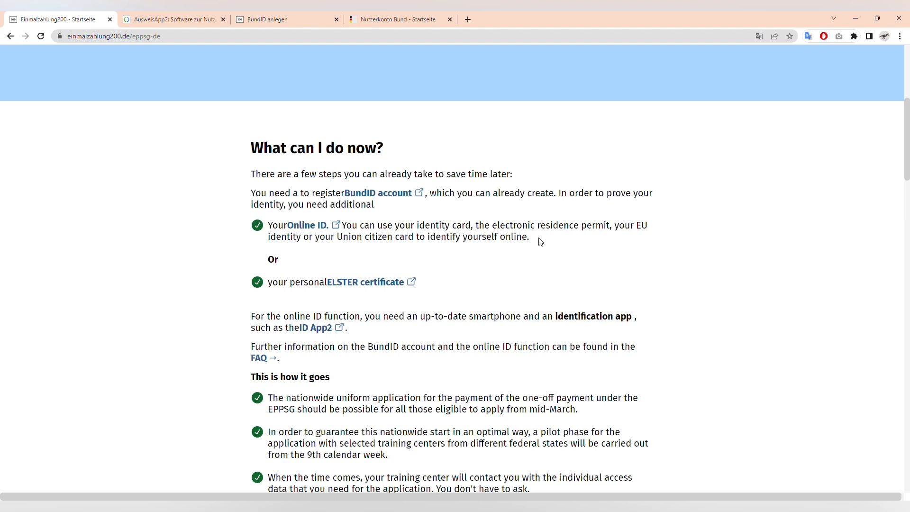
Step: Highlight the mid-March application start date and the sentence about applying quickly with BundID
{"action": "scroll", "scroll_direction": "down", "scroll_amount": 3}
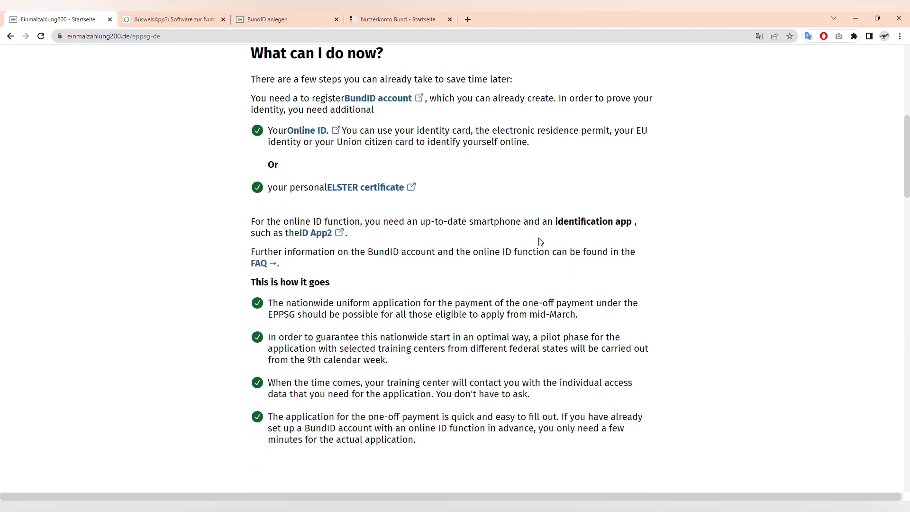
{"action": "scroll", "scroll_direction": "down", "scroll_amount": 3}
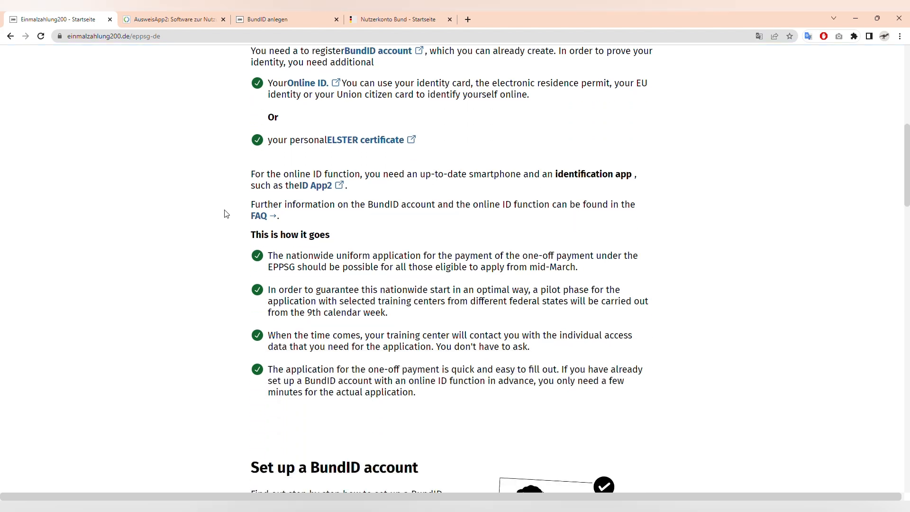
{"action": "scroll", "scroll_direction": "down", "scroll_amount": 3}
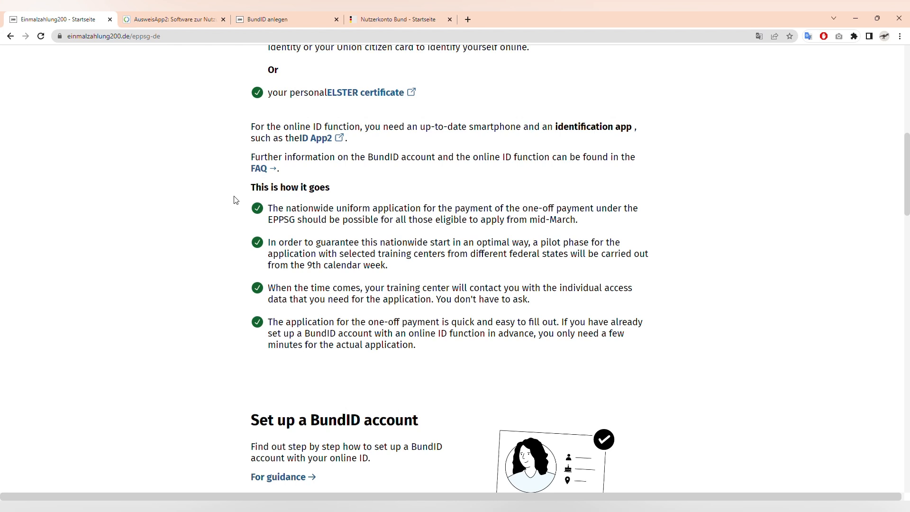
{"action": "mouse_move", "coordinate": [431, 115]}
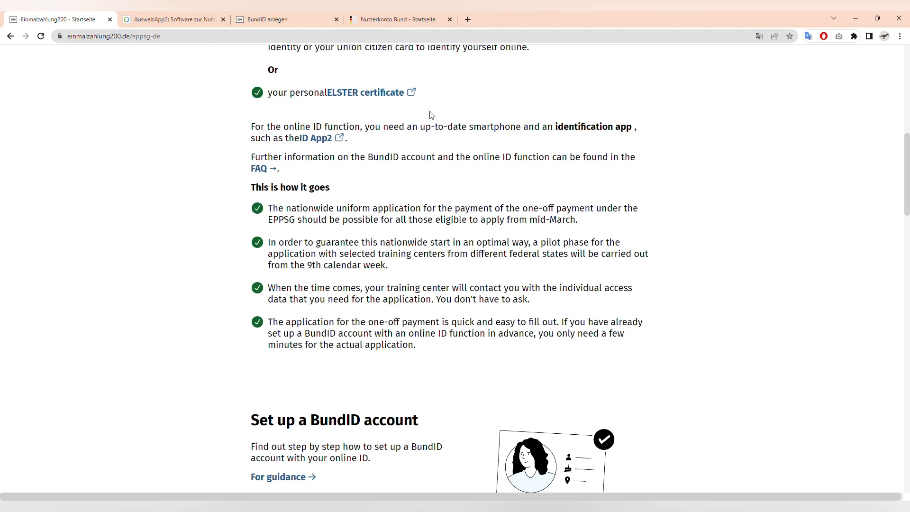
{"action": "scroll", "scroll_direction": "down", "scroll_amount": 3}
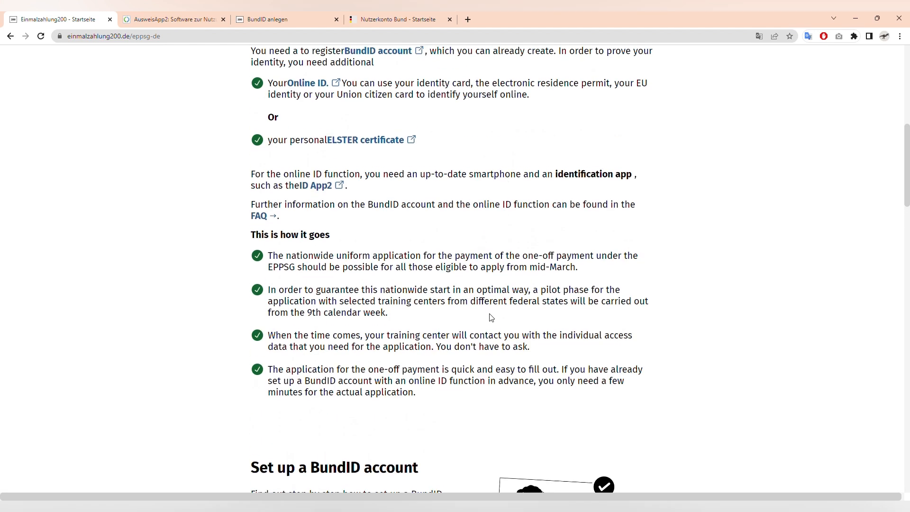
{"action": "mouse_move", "coordinate": [546, 355]}
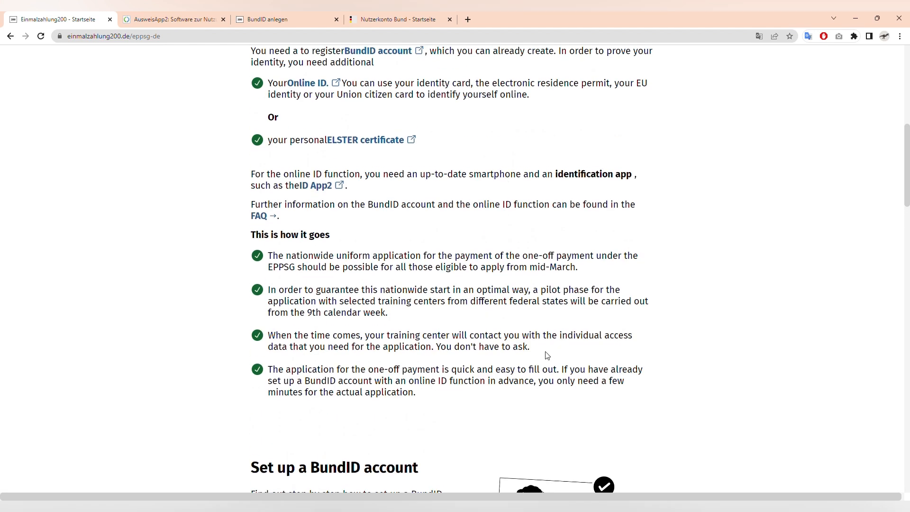
{"action": "left_click_drag", "start_coordinate": [267, 335], "coordinate": [331, 335]}
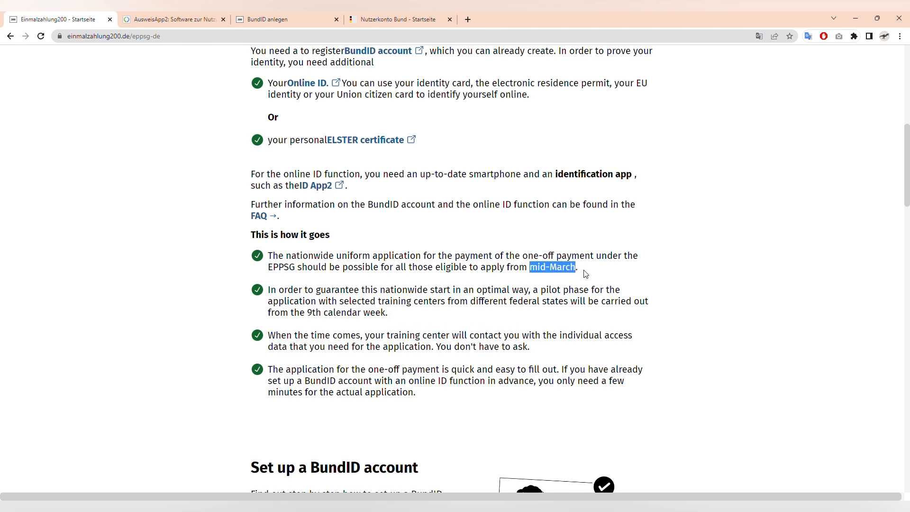
{"action": "mouse_move", "coordinate": [565, 335]}
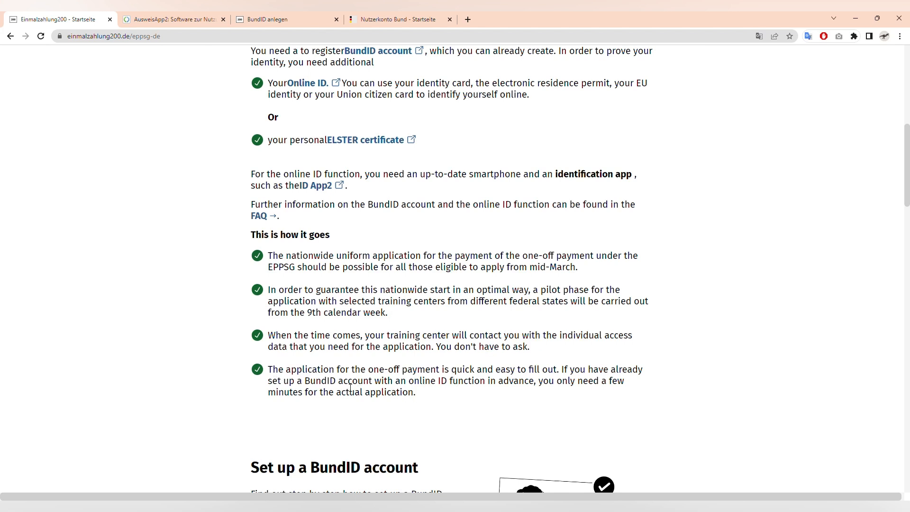
{"action": "left_click_drag", "start_coordinate": [268, 369], "coordinate": [414, 392]}
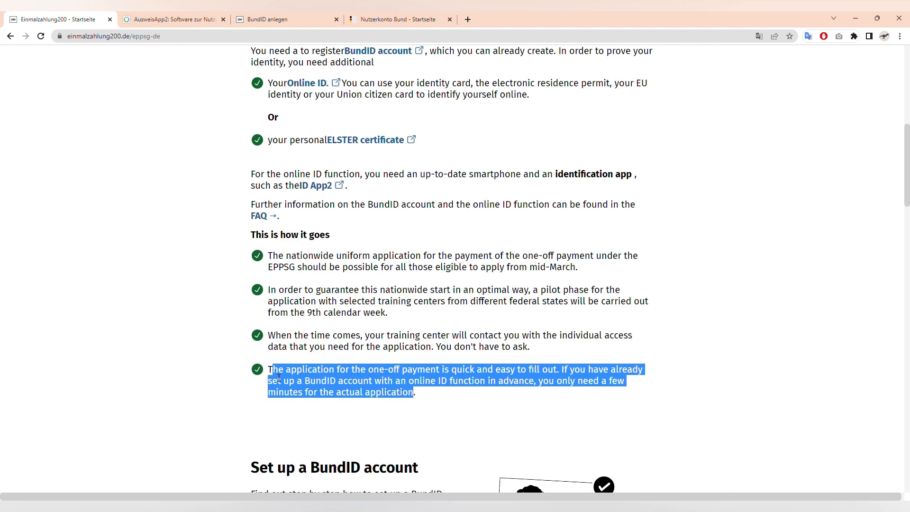
{"action": "scroll", "scroll_direction": "down", "scroll_amount": 3}
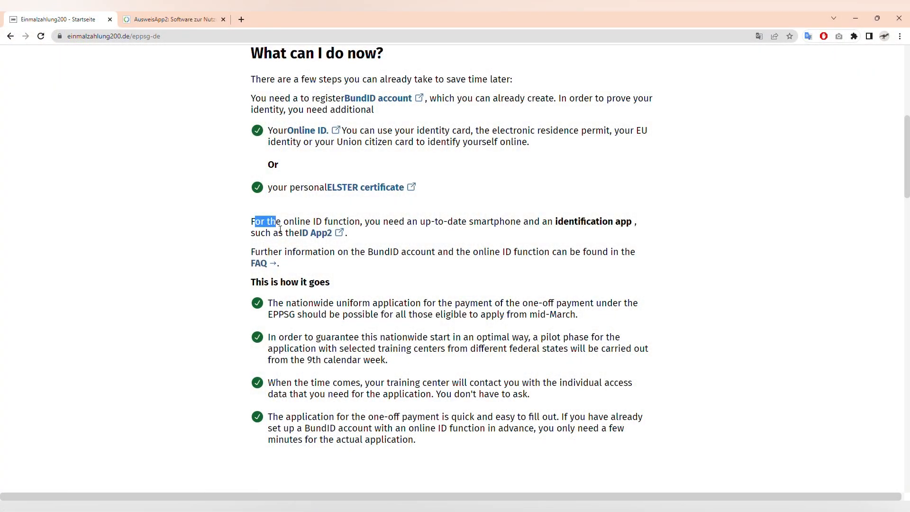
{"action": "left_click", "coordinate": [228, 236]}
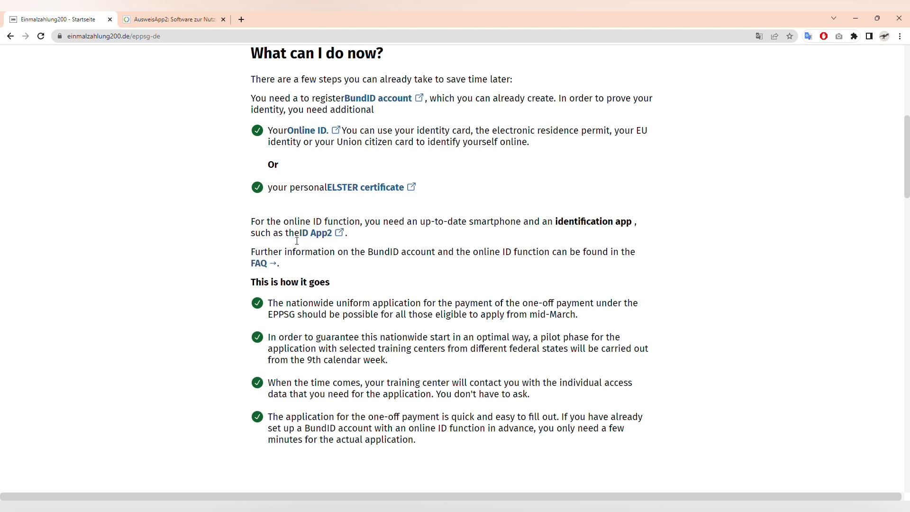
{"action": "mouse_move", "coordinate": [306, 243]}
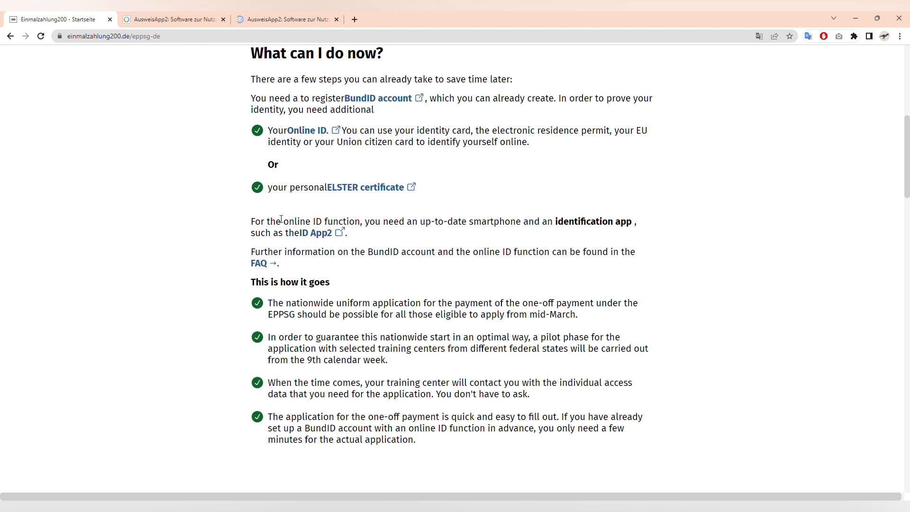
Step: View the AusweisApp2 eID Function page's Step 1 requirements with the six-digit PIN line
{"action": "left_click", "coordinate": [286, 19]}
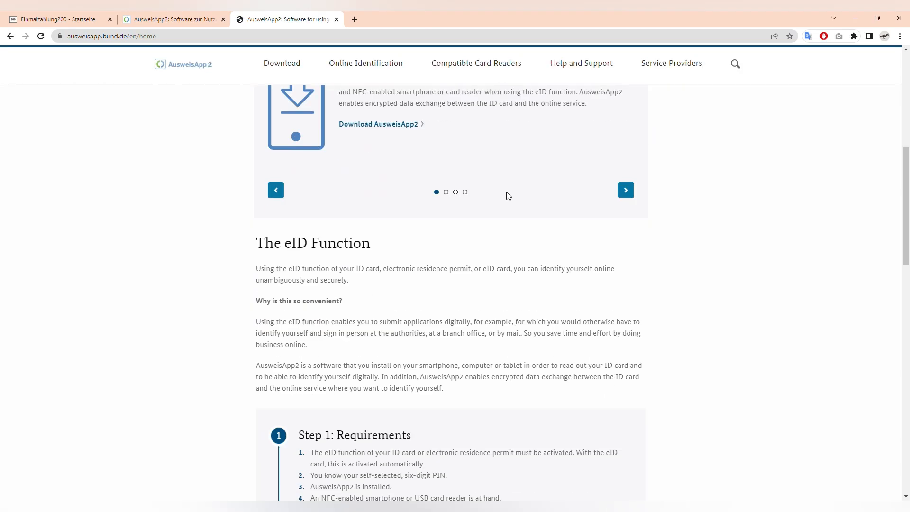
{"action": "scroll", "scroll_direction": "down", "scroll_amount": 3}
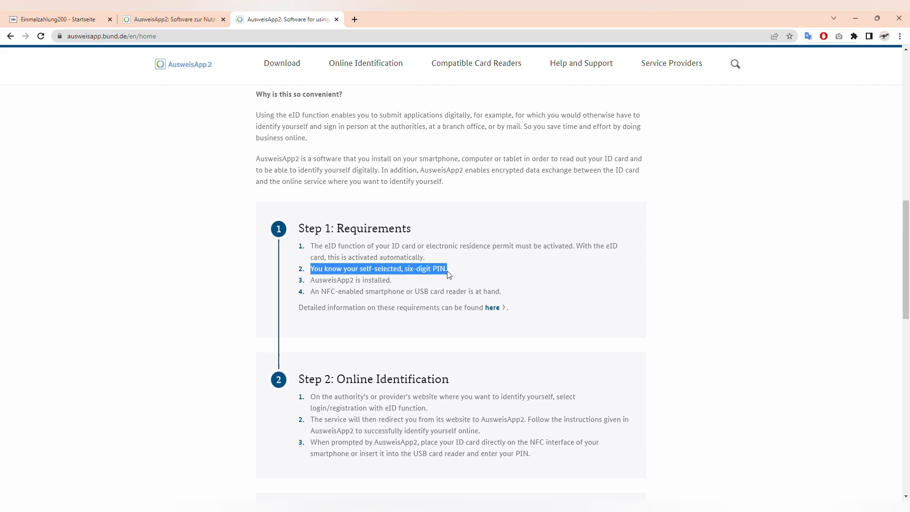
{"action": "left_click", "coordinate": [451, 274]}
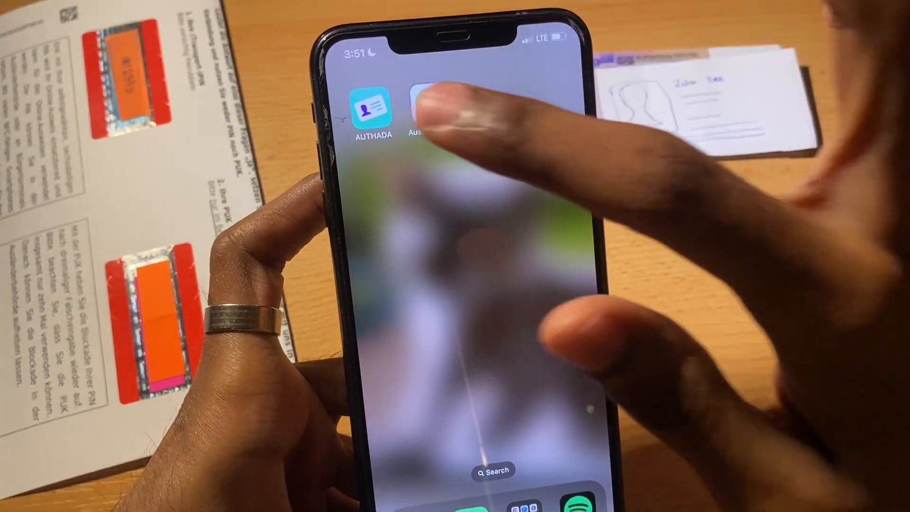
Step: Change the ID card PIN in AUTHADA: enter and repeat the new six-digit PIN and write it to the card
{"action": "left_click", "coordinate": [370, 108]}
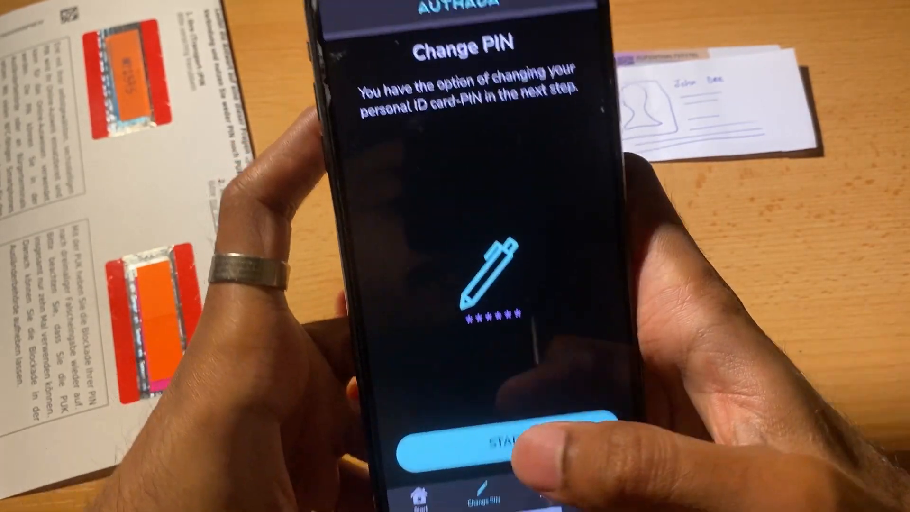
{"action": "left_click", "coordinate": [493, 441]}
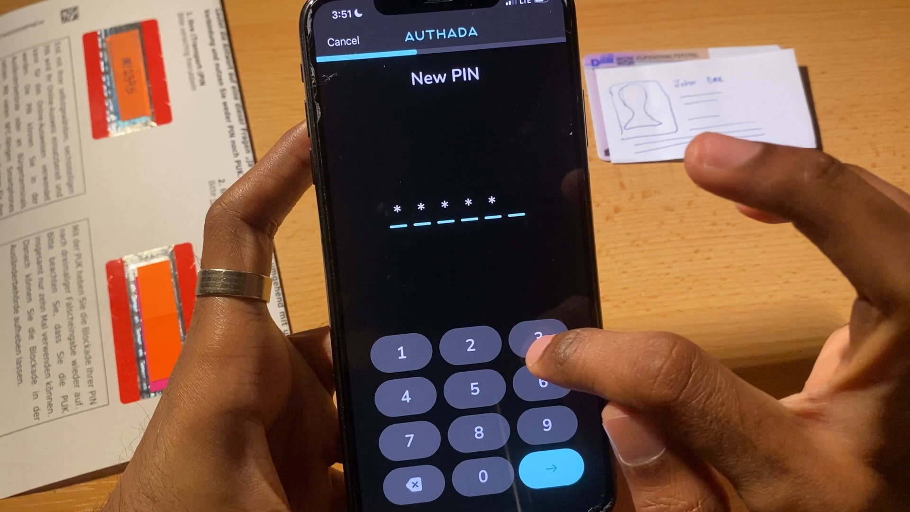
{"action": "left_click", "coordinate": [545, 342]}
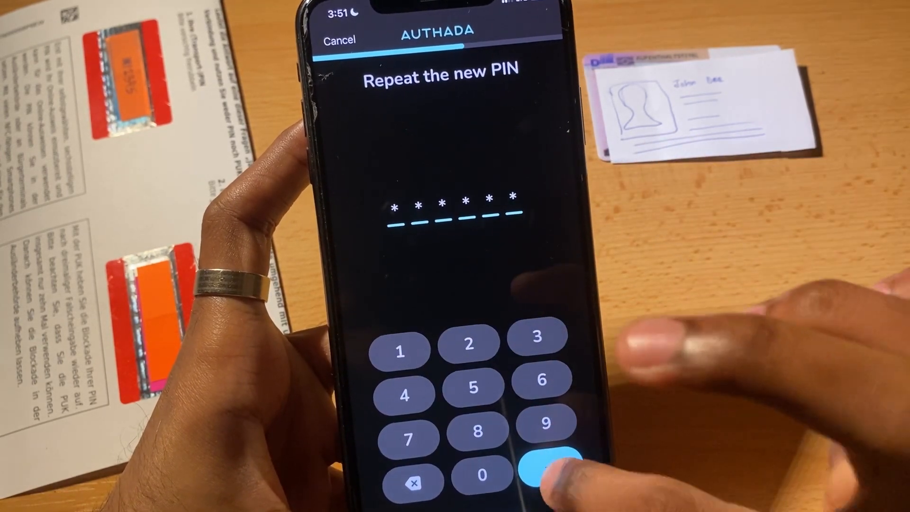
{"action": "left_click", "coordinate": [539, 464]}
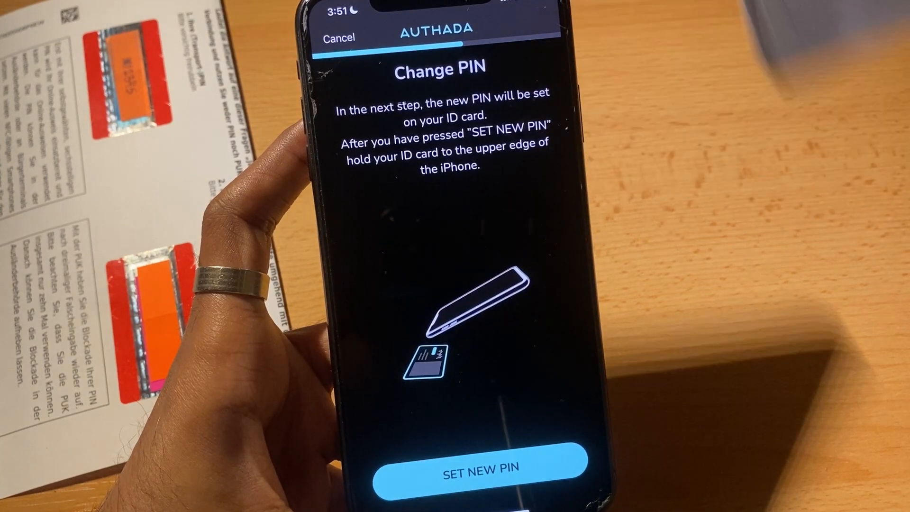
{"action": "left_click", "coordinate": [482, 467]}
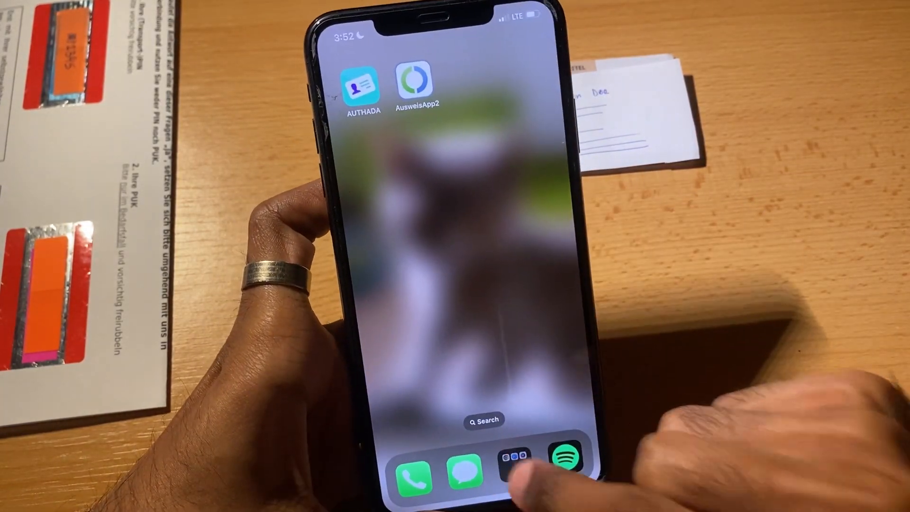
Step: Load id.bund.de in the phone browser and start registering a new BundID account
{"action": "left_click", "coordinate": [507, 452]}
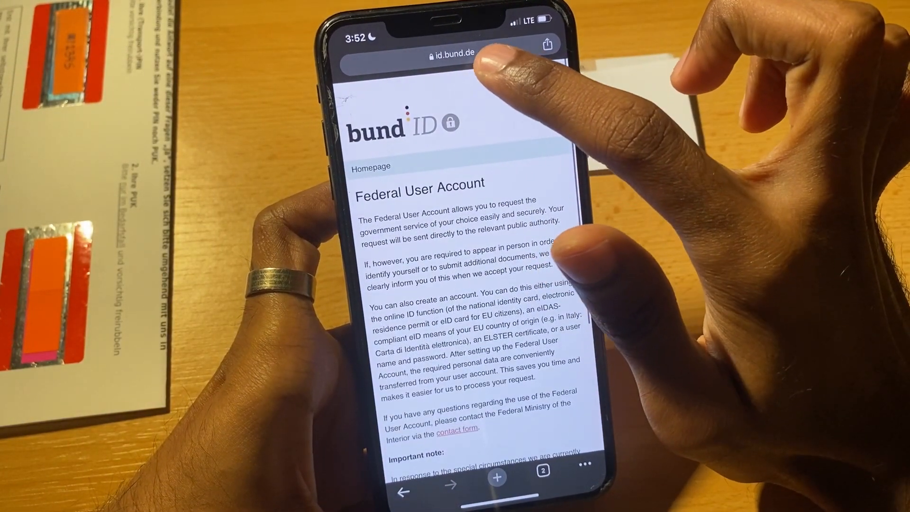
{"action": "left_click", "coordinate": [452, 52]}
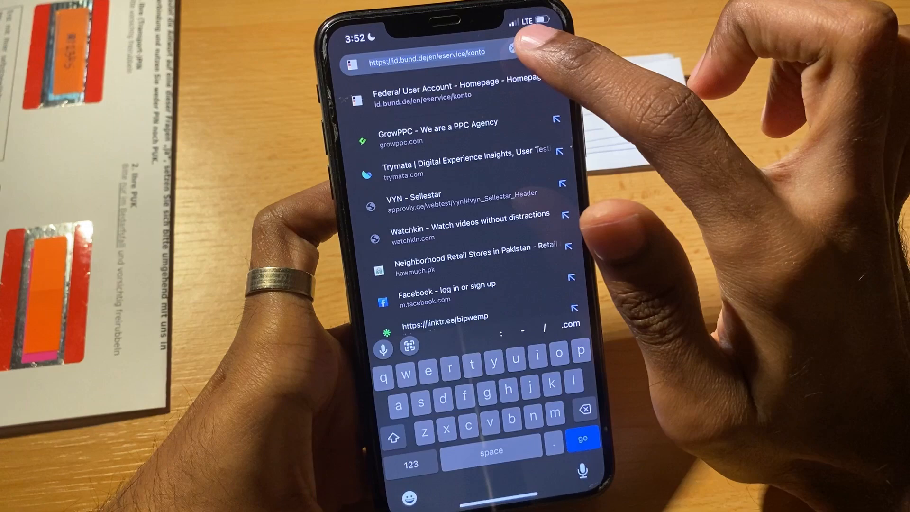
{"action": "left_click", "coordinate": [441, 94]}
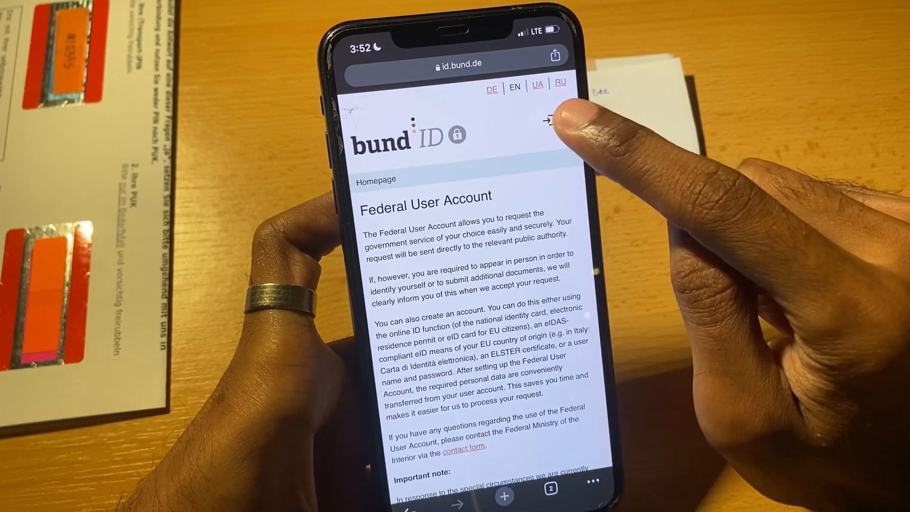
{"action": "left_click", "coordinate": [545, 119]}
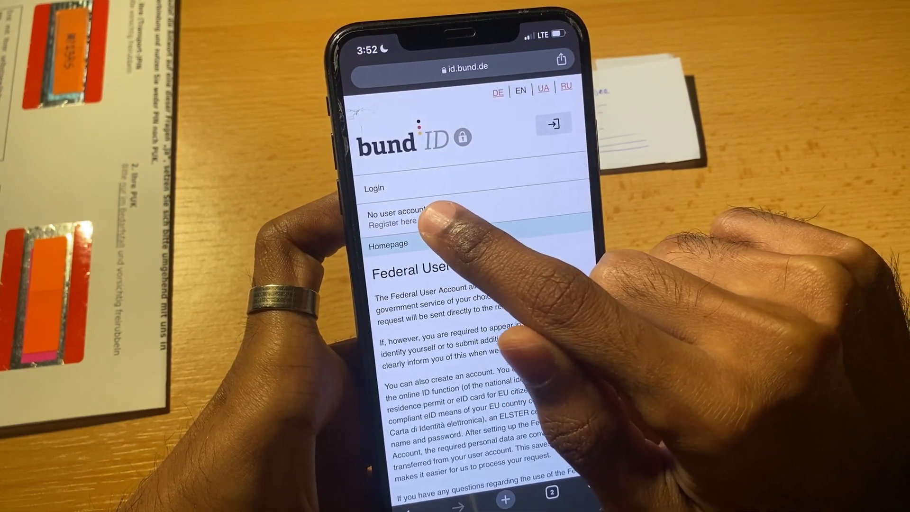
{"action": "left_click", "coordinate": [394, 221]}
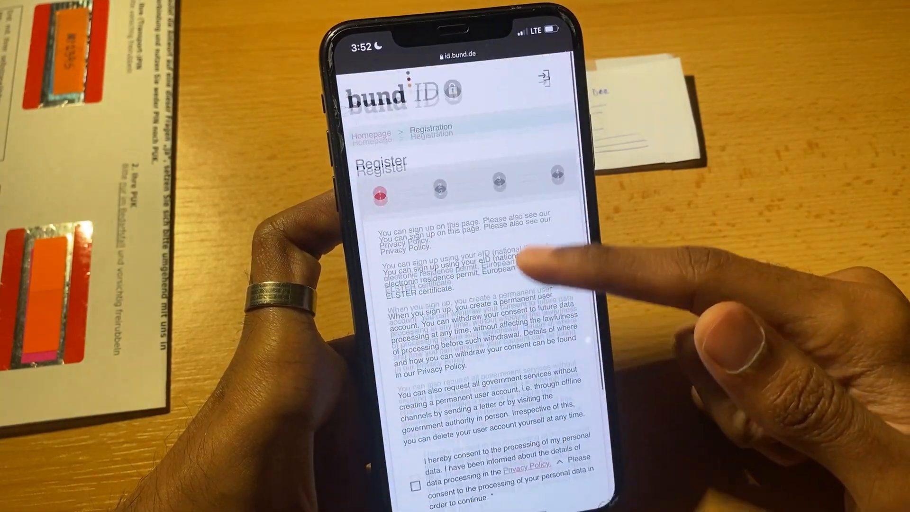
Step: Consent to personal data processing and choose registration via the online ID card function, continuing to AusweisApp2
{"action": "scroll", "scroll_direction": "down", "scroll_amount": 3}
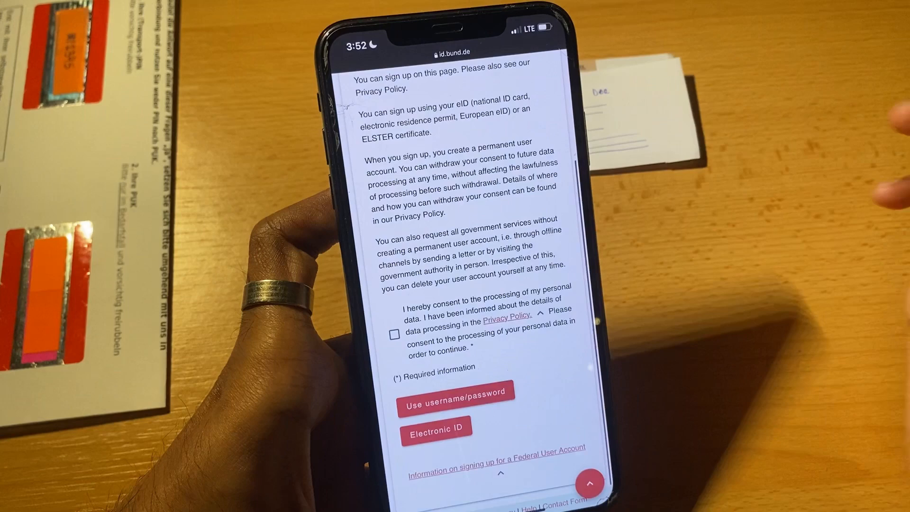
{"action": "left_click", "coordinate": [394, 333]}
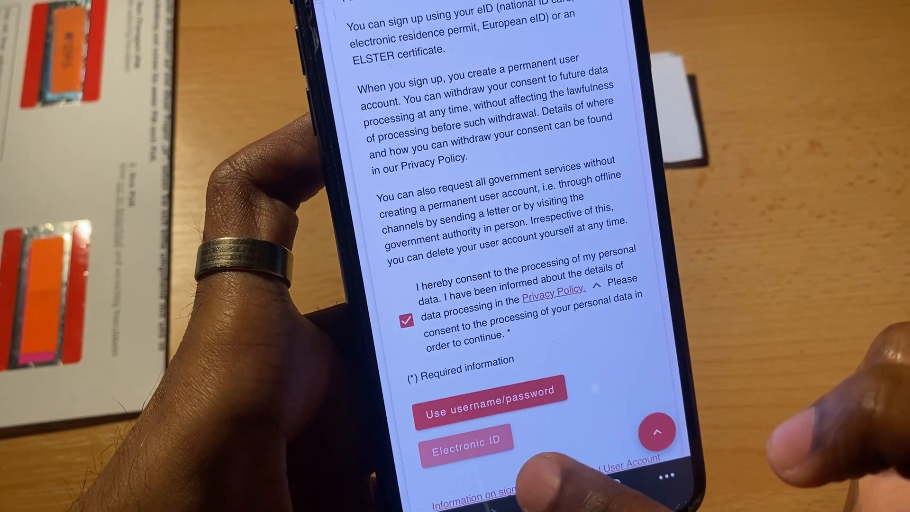
{"action": "left_click", "coordinate": [466, 439]}
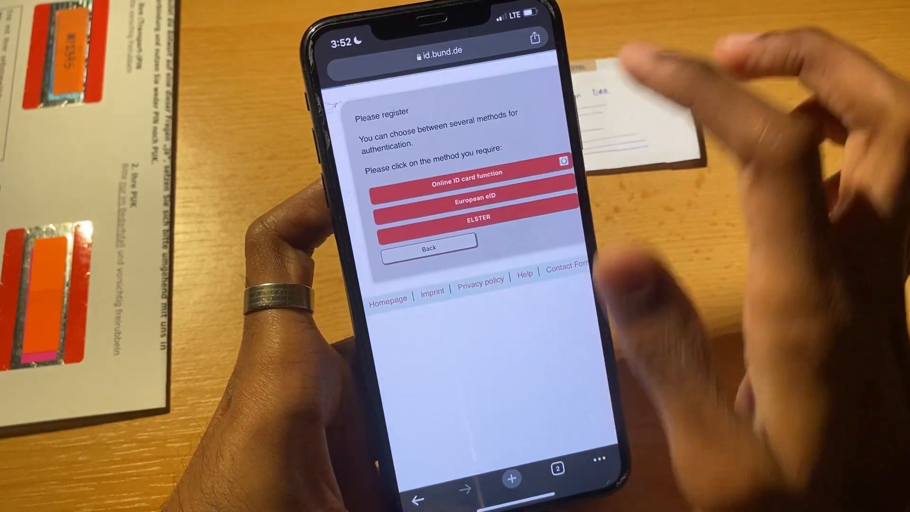
{"action": "left_click", "coordinate": [464, 173]}
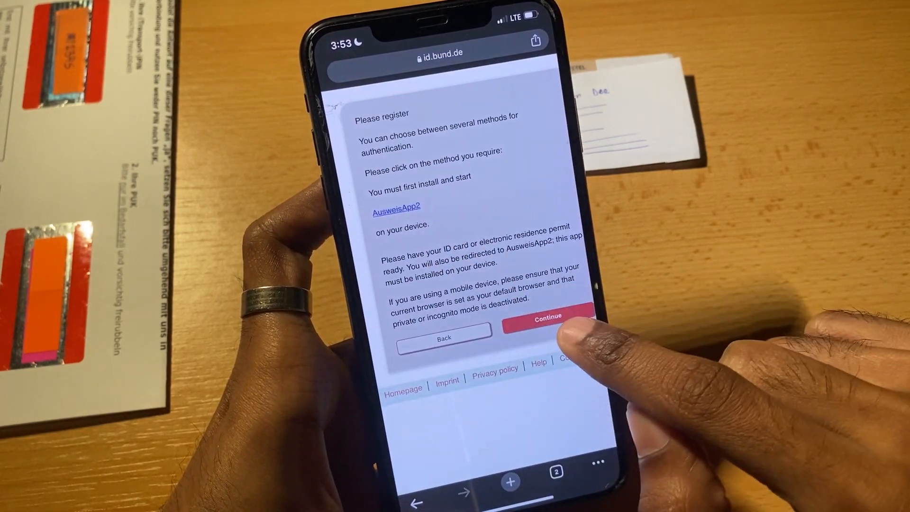
{"action": "left_click", "coordinate": [545, 315]}
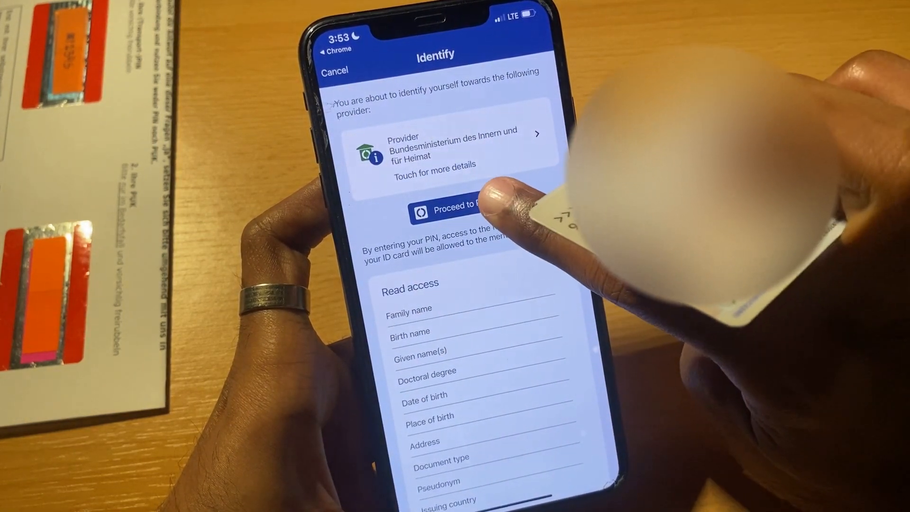
Step: Read the ID card via NFC with the six-digit PIN and return to the BundID sign-in form
{"action": "left_click", "coordinate": [453, 212]}
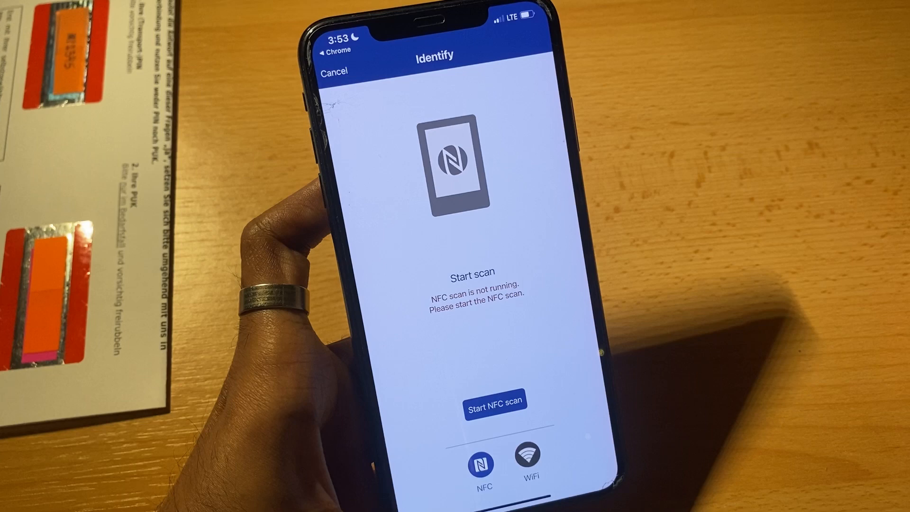
{"action": "left_click", "coordinate": [495, 402]}
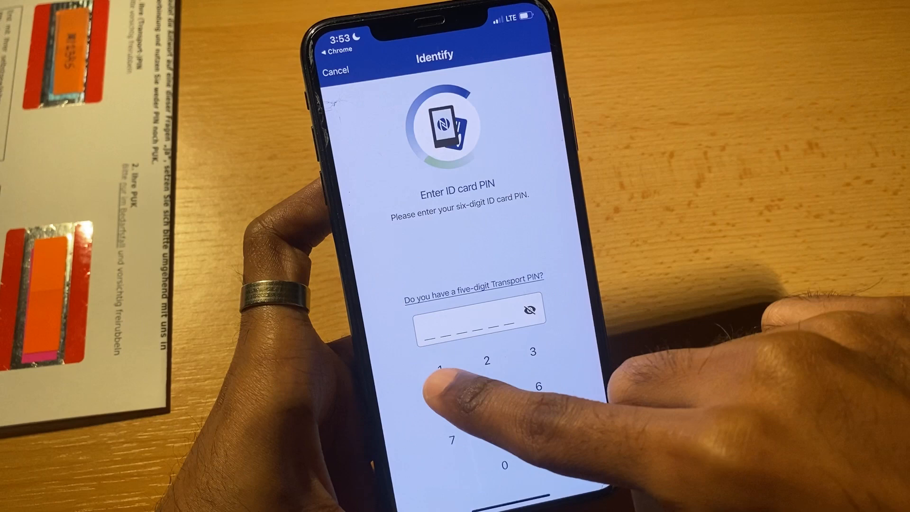
{"action": "left_click", "coordinate": [441, 369]}
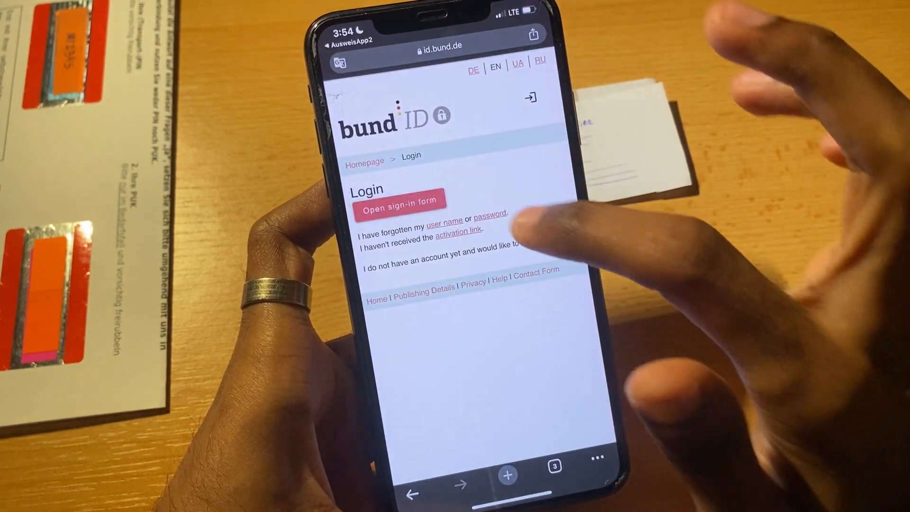
{"action": "left_click", "coordinate": [399, 201]}
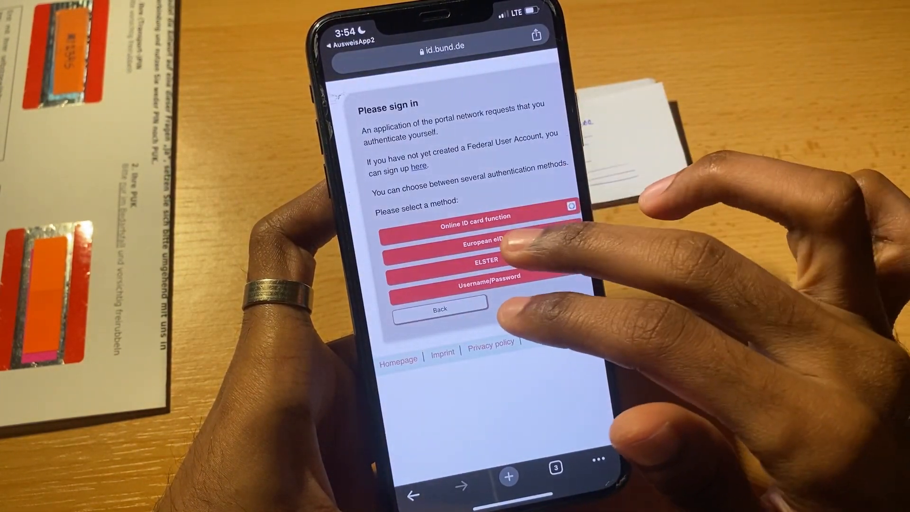